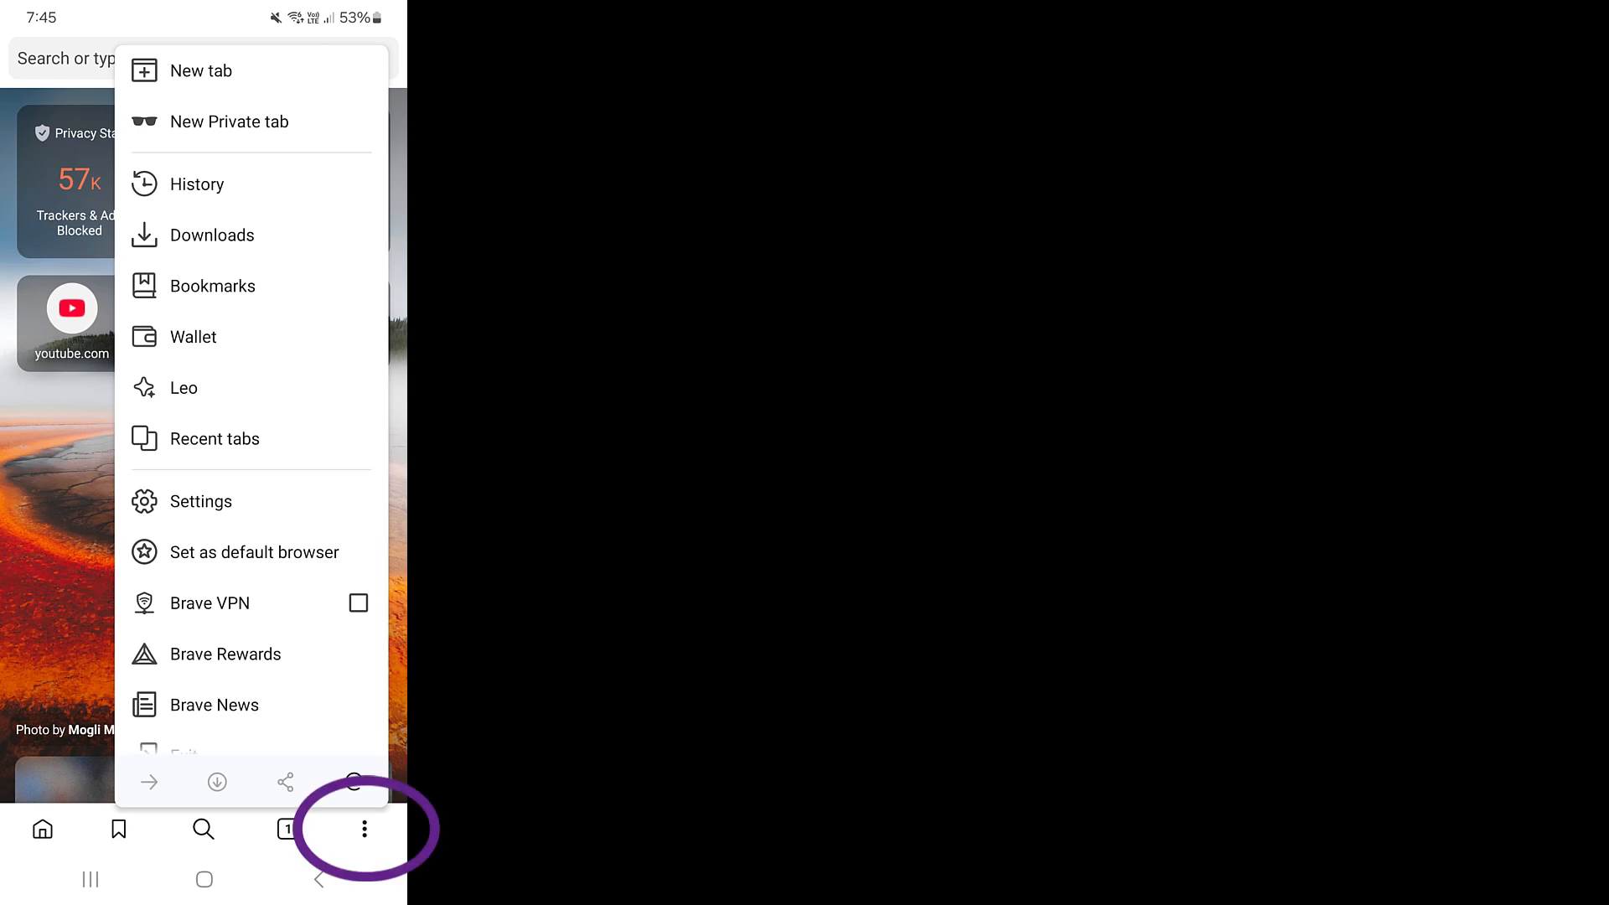
Open Brave's Media settings page showing the Background play and YouTube blocking options.
left_click(201, 501)
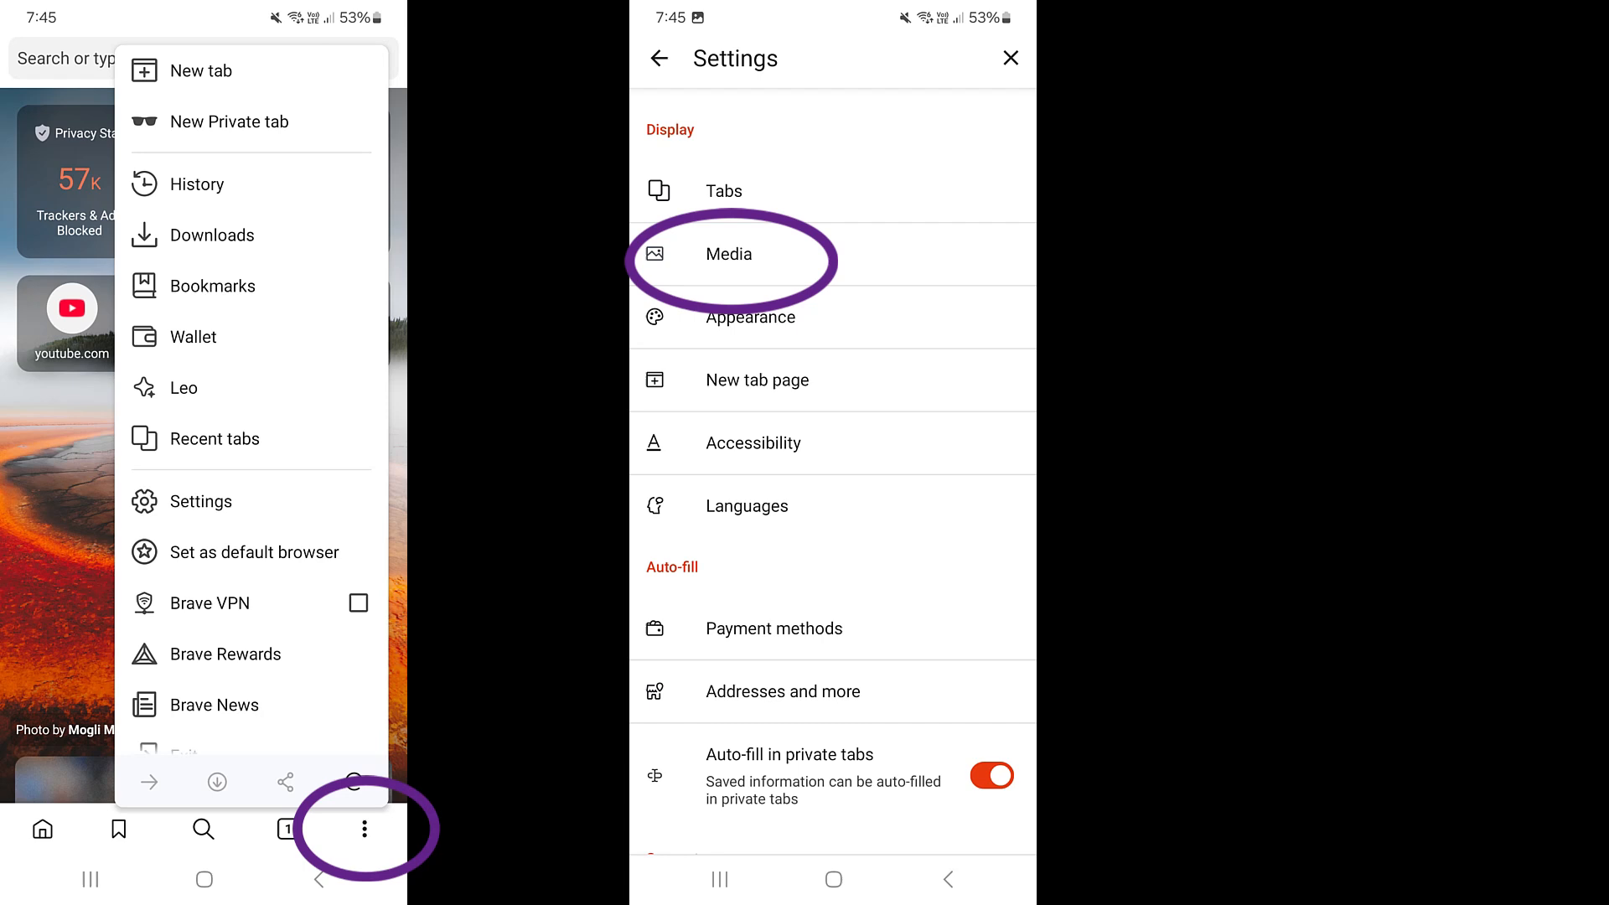
left_click(729, 254)
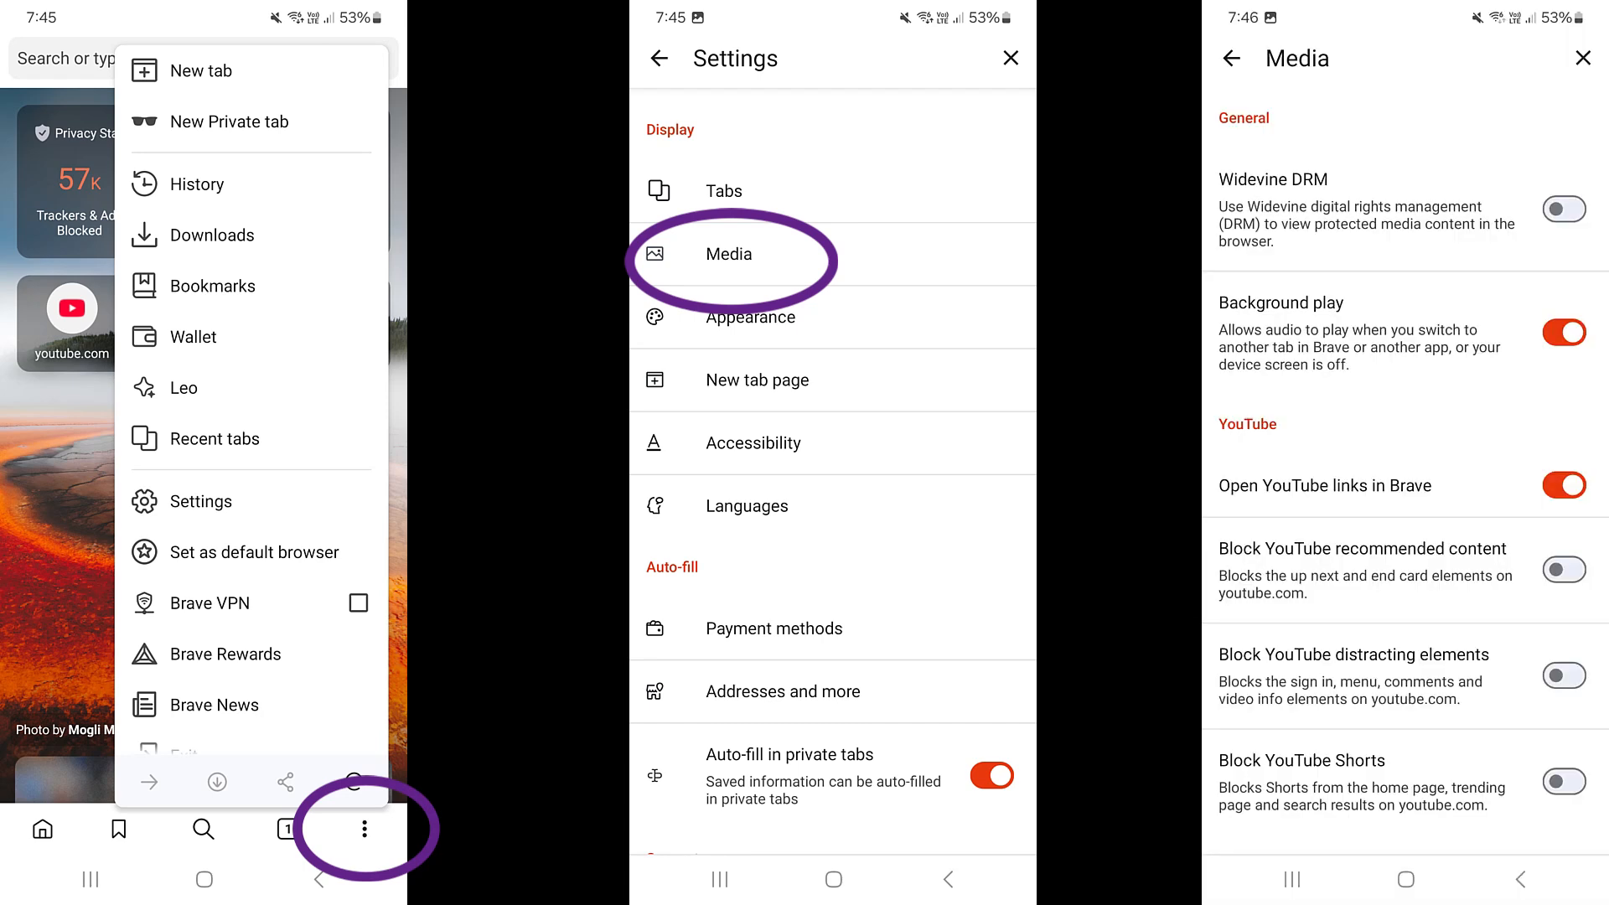